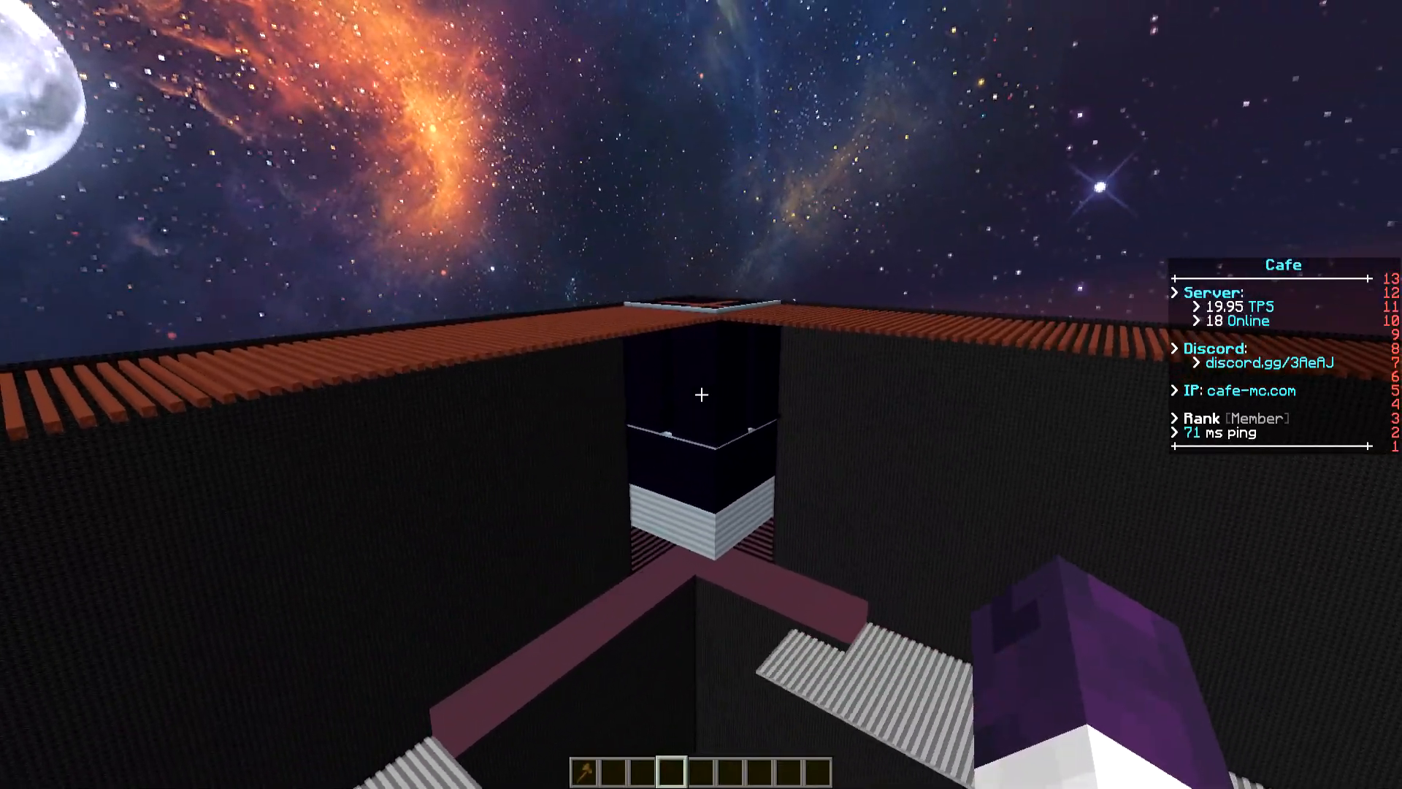
{"action": "mouse_move", "coordinate": [701, 395]}
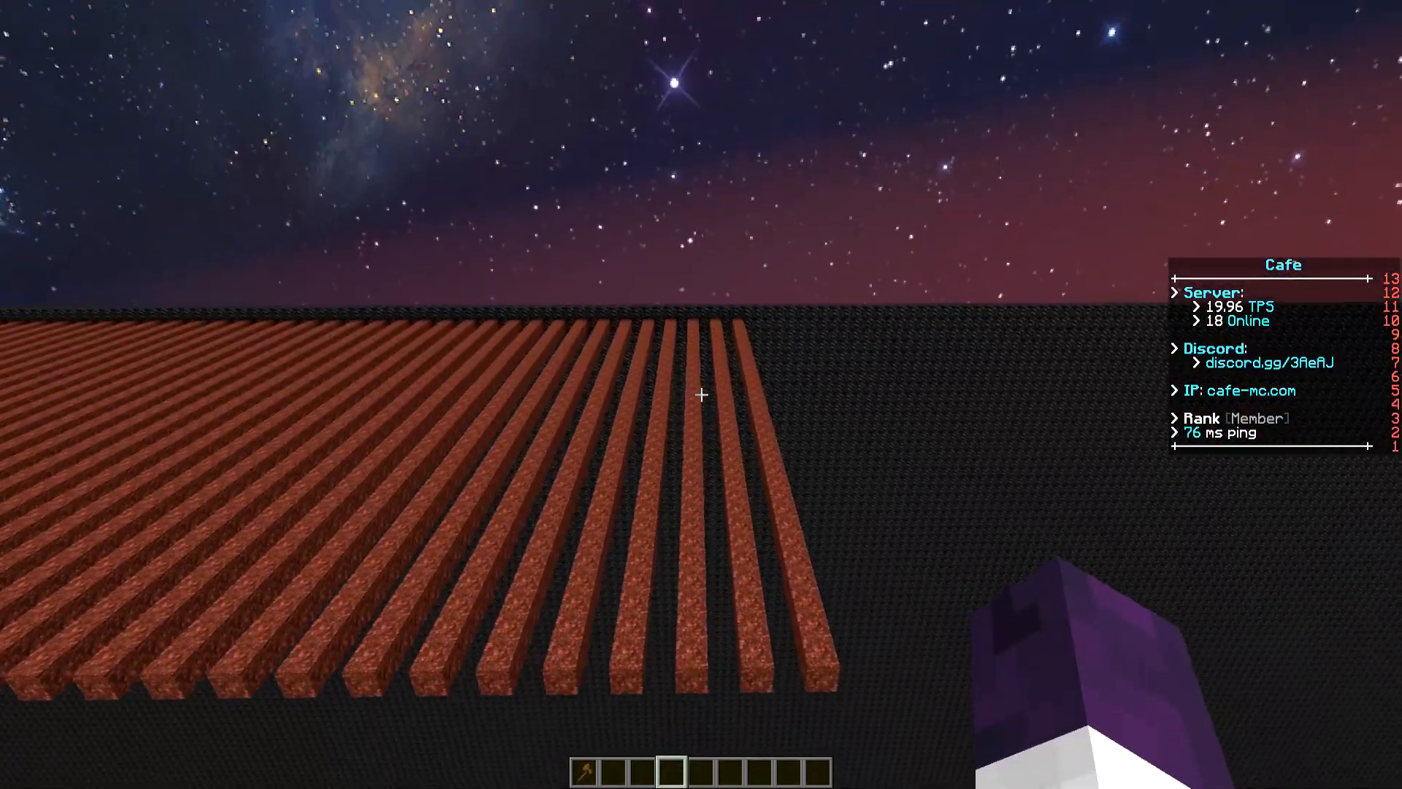
{"action": "mouse_move", "coordinate": [702, 394]}
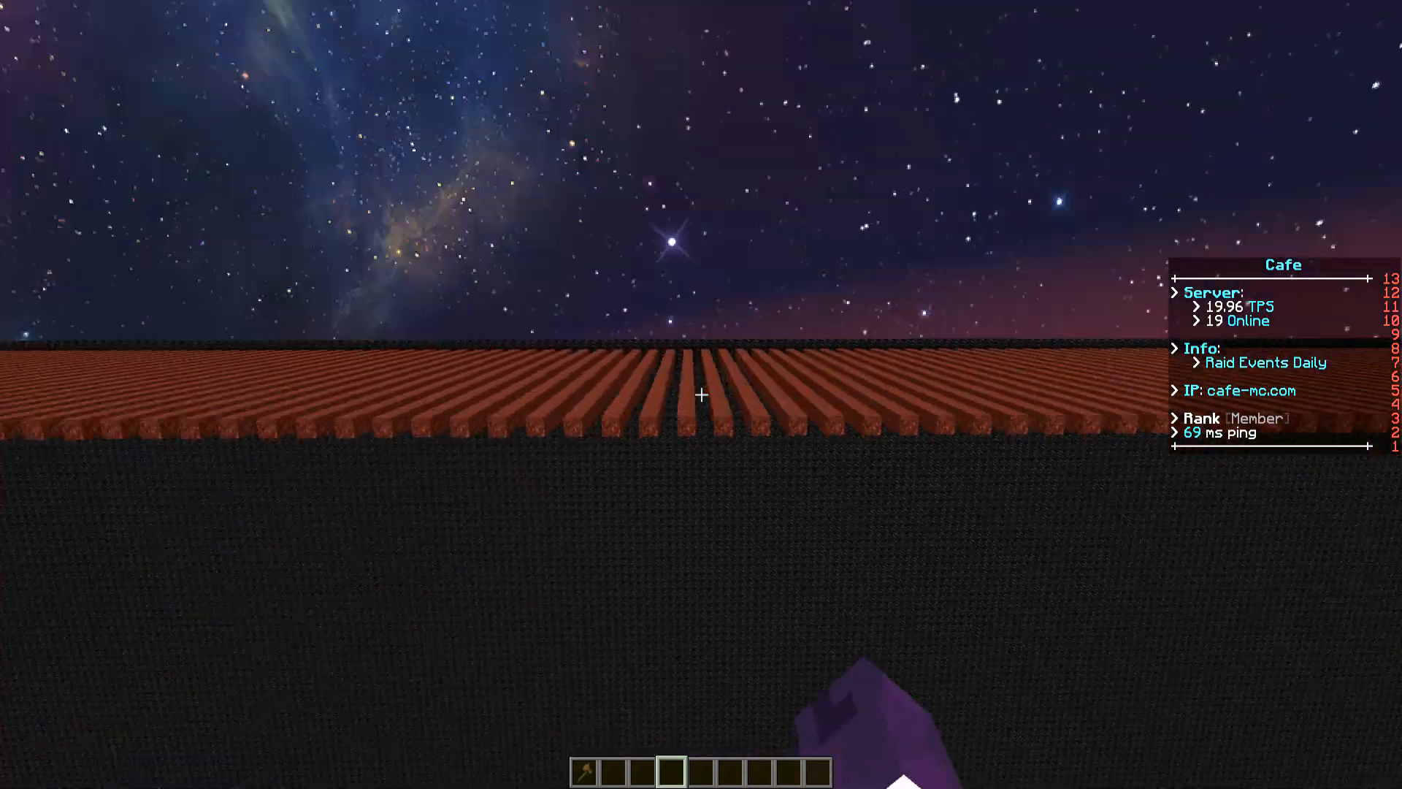
{"action": "mouse_move", "coordinate": [701, 394]}
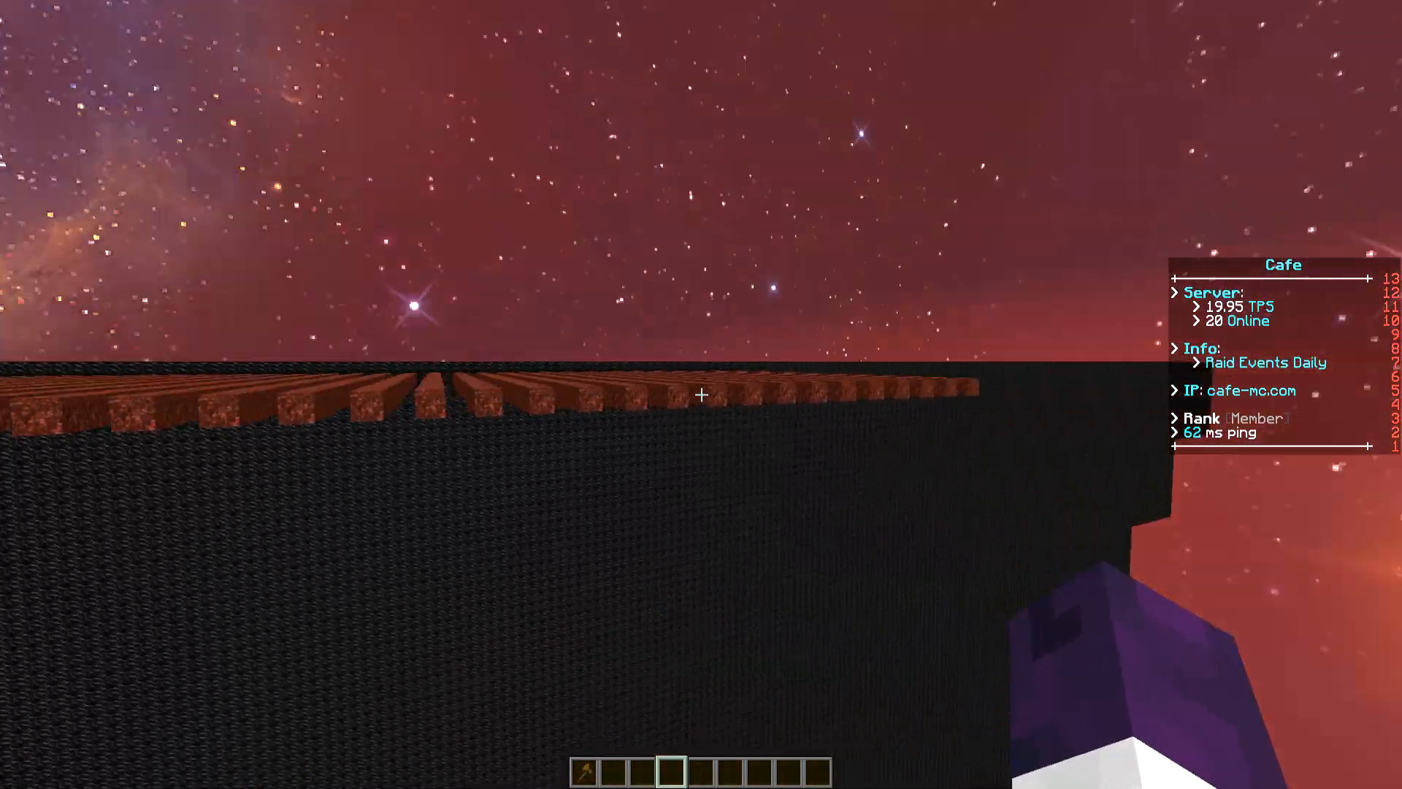
{"action": "mouse_move", "coordinate": [701, 395]}
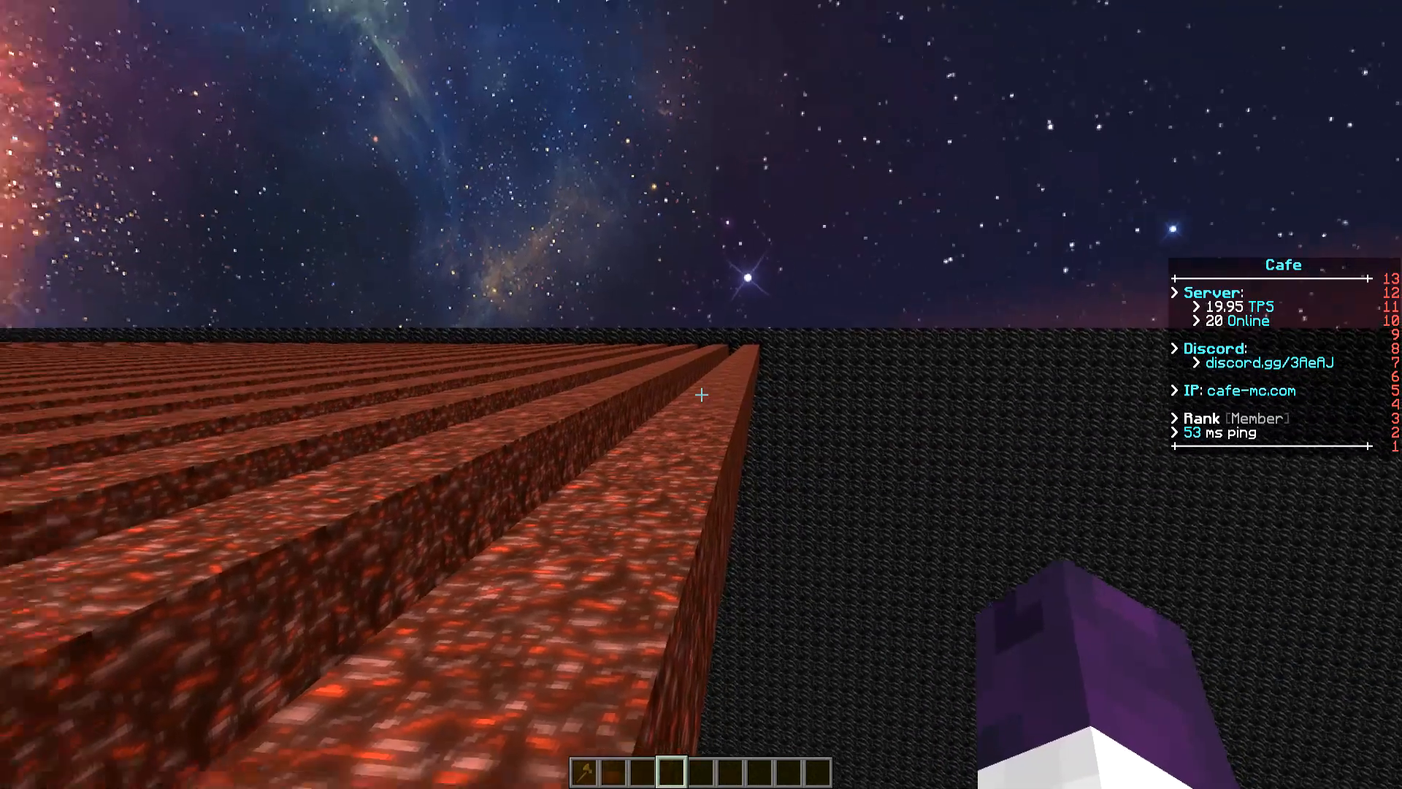
{"action": "mouse_move", "coordinate": [701, 395]}
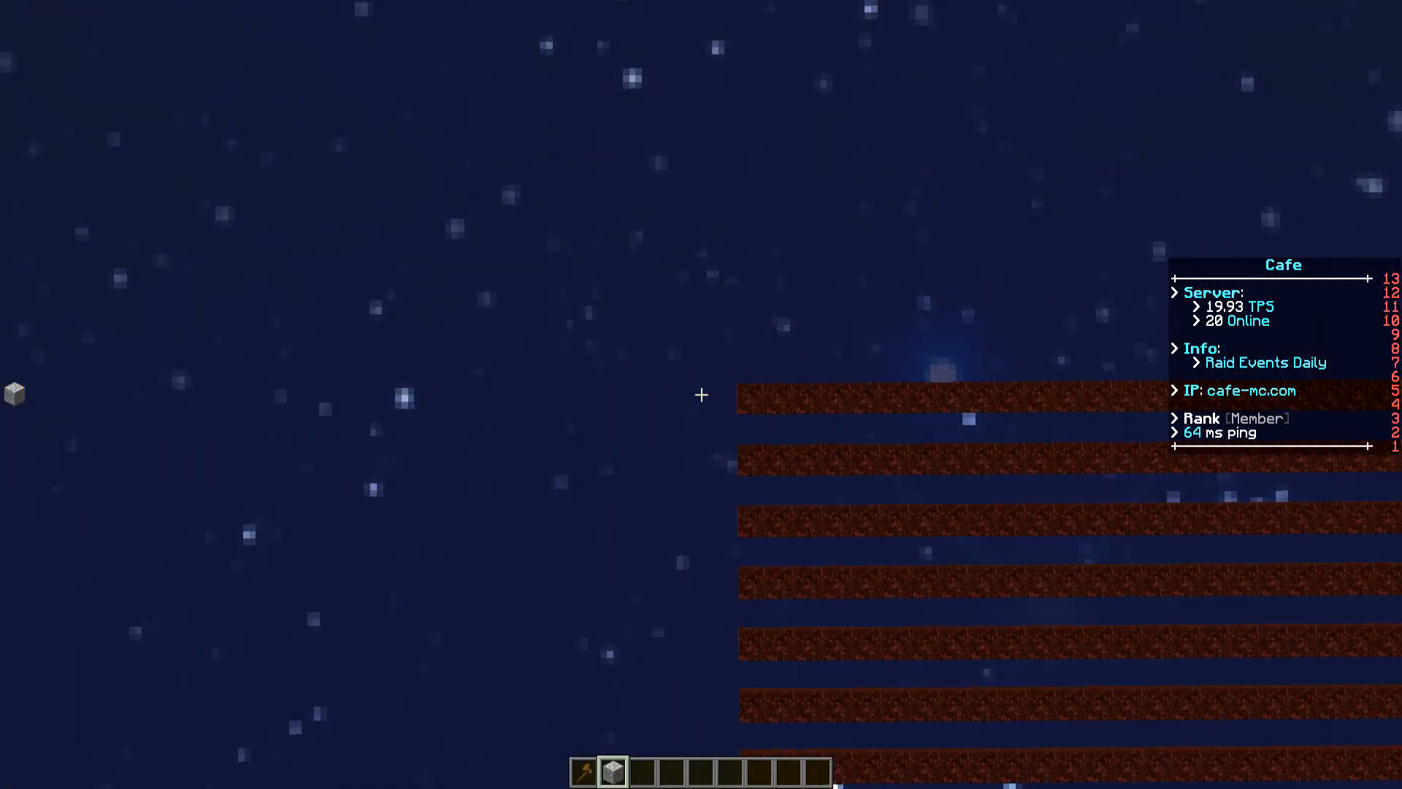
{"action": "mouse_move", "coordinate": [701, 394]}
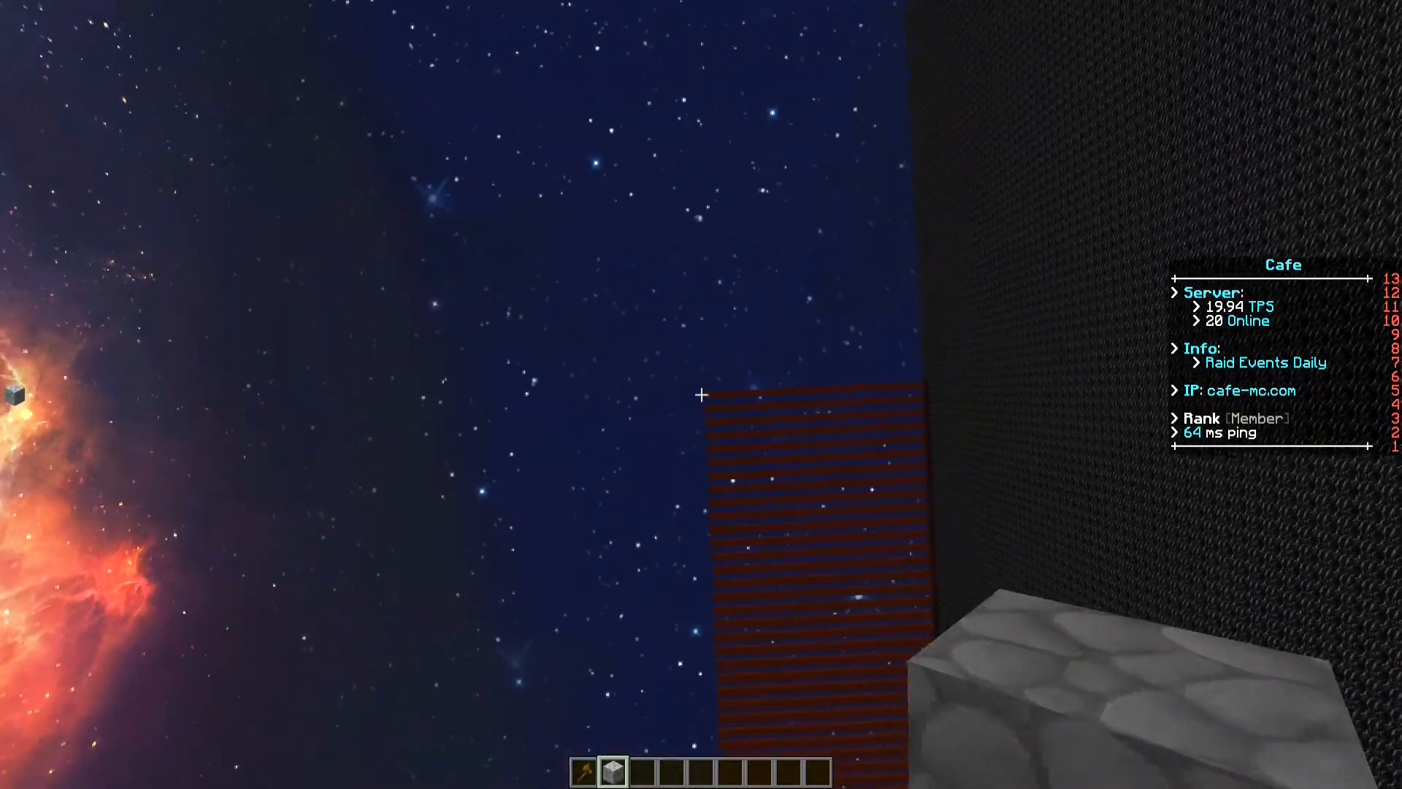
{"action": "mouse_move", "coordinate": [702, 394]}
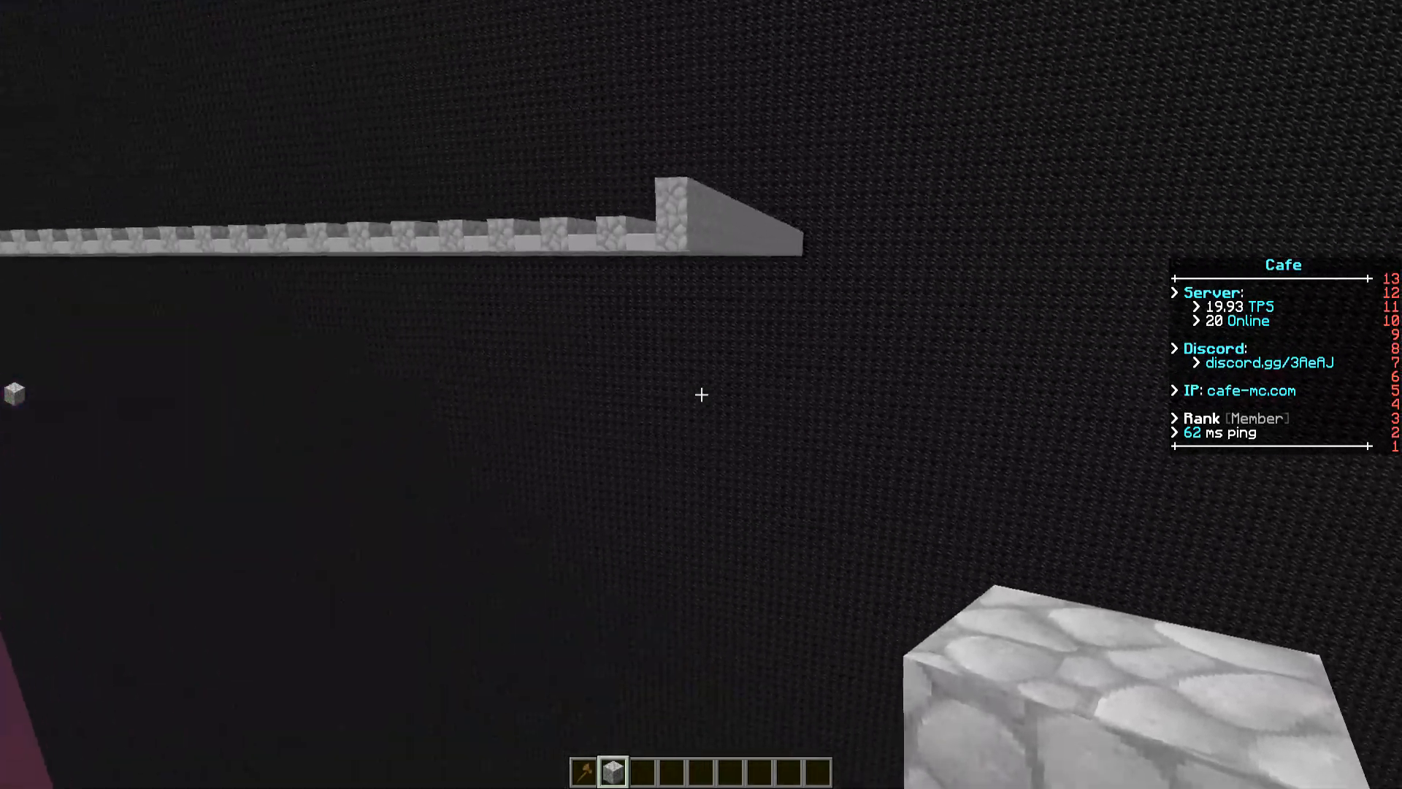
{"action": "mouse_move", "coordinate": [701, 394]}
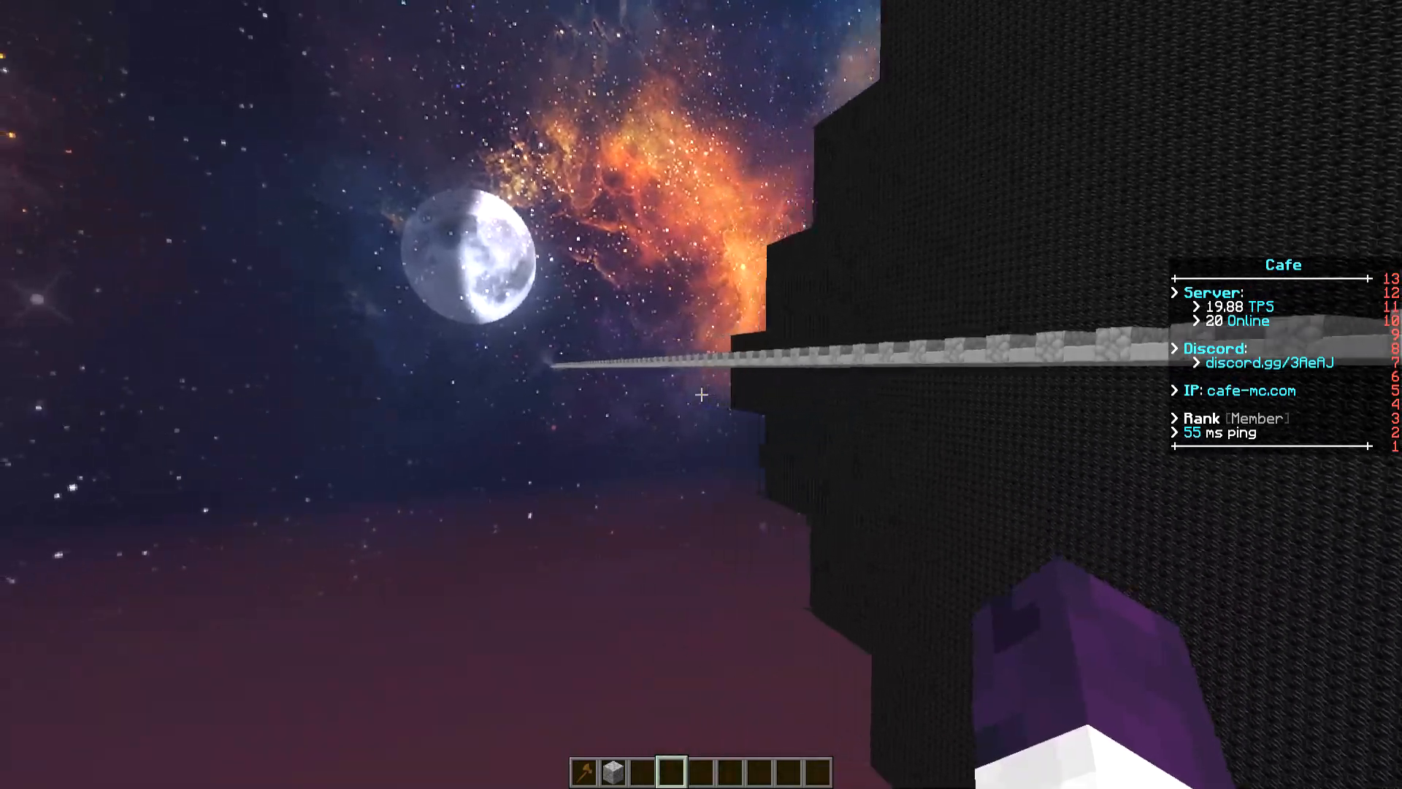
{"action": "mouse_move", "coordinate": [702, 395]}
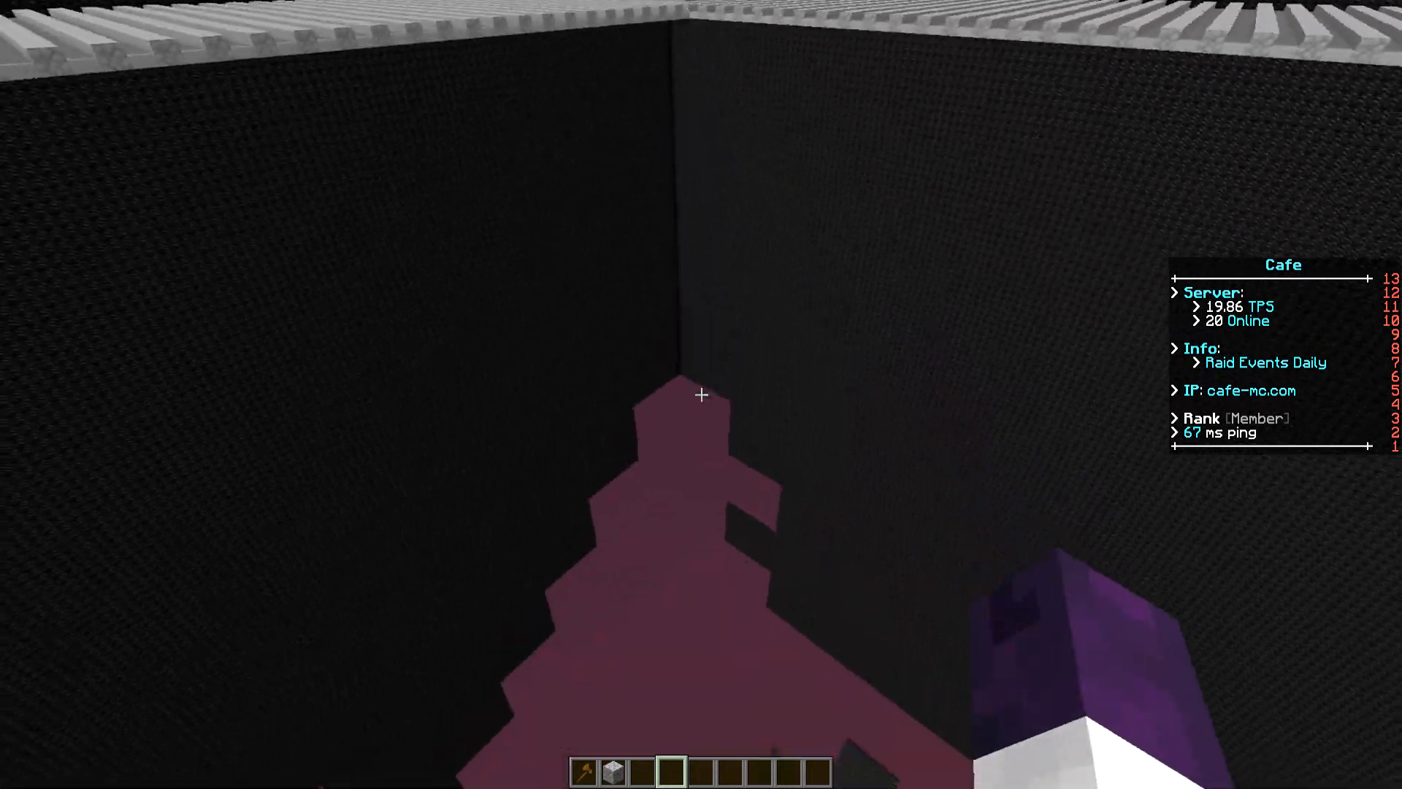
{"action": "mouse_move", "coordinate": [701, 394]}
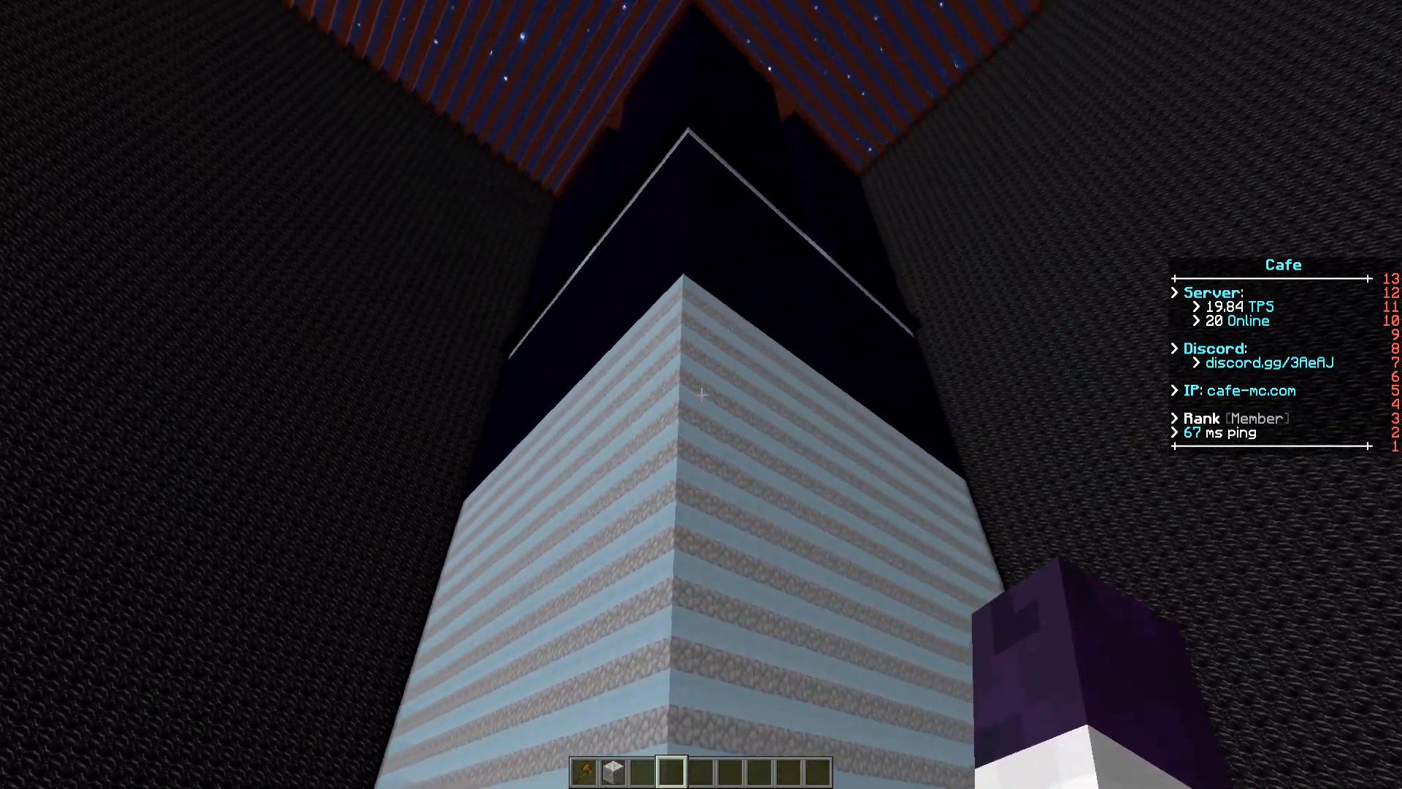
{"action": "mouse_move", "coordinate": [701, 394]}
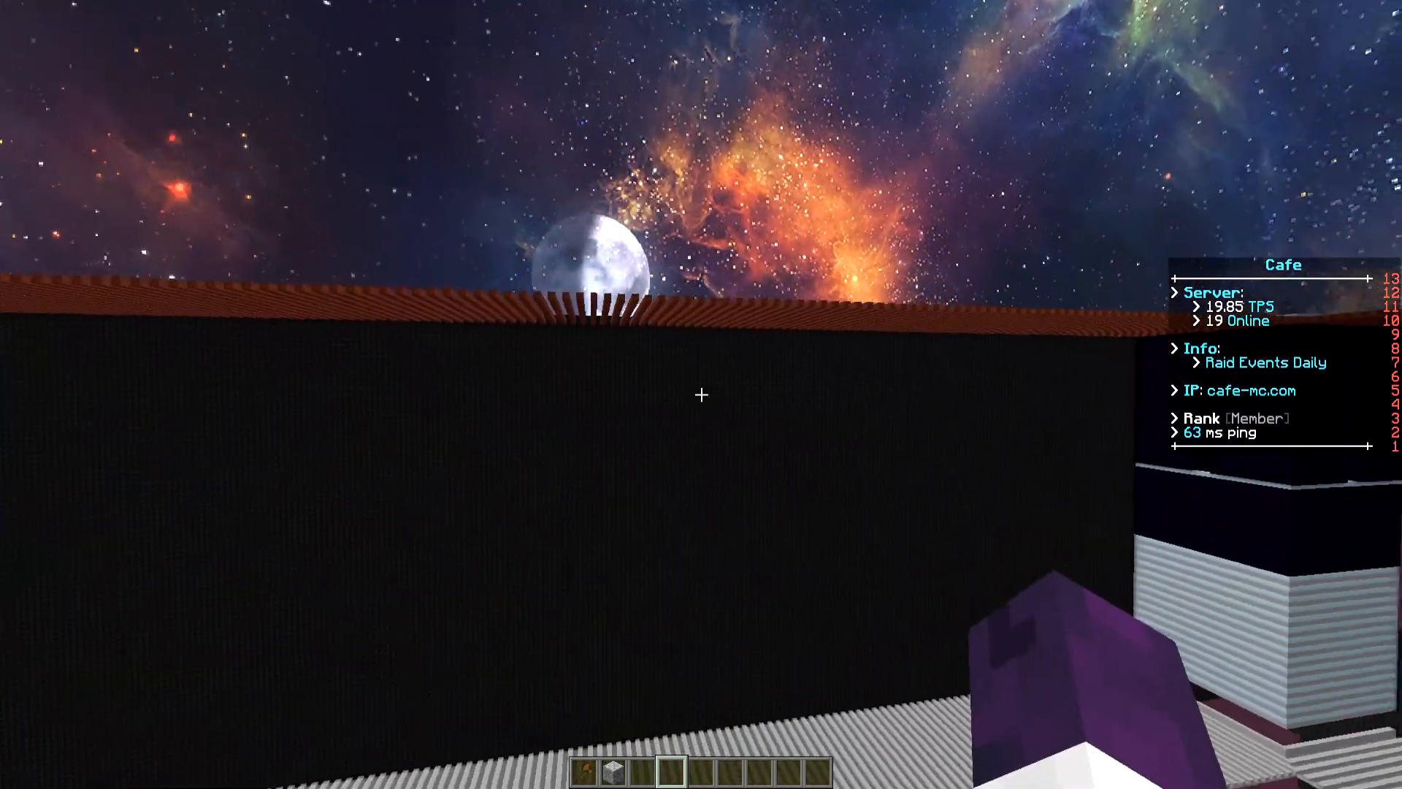
{"action": "mouse_move", "coordinate": [701, 394]}
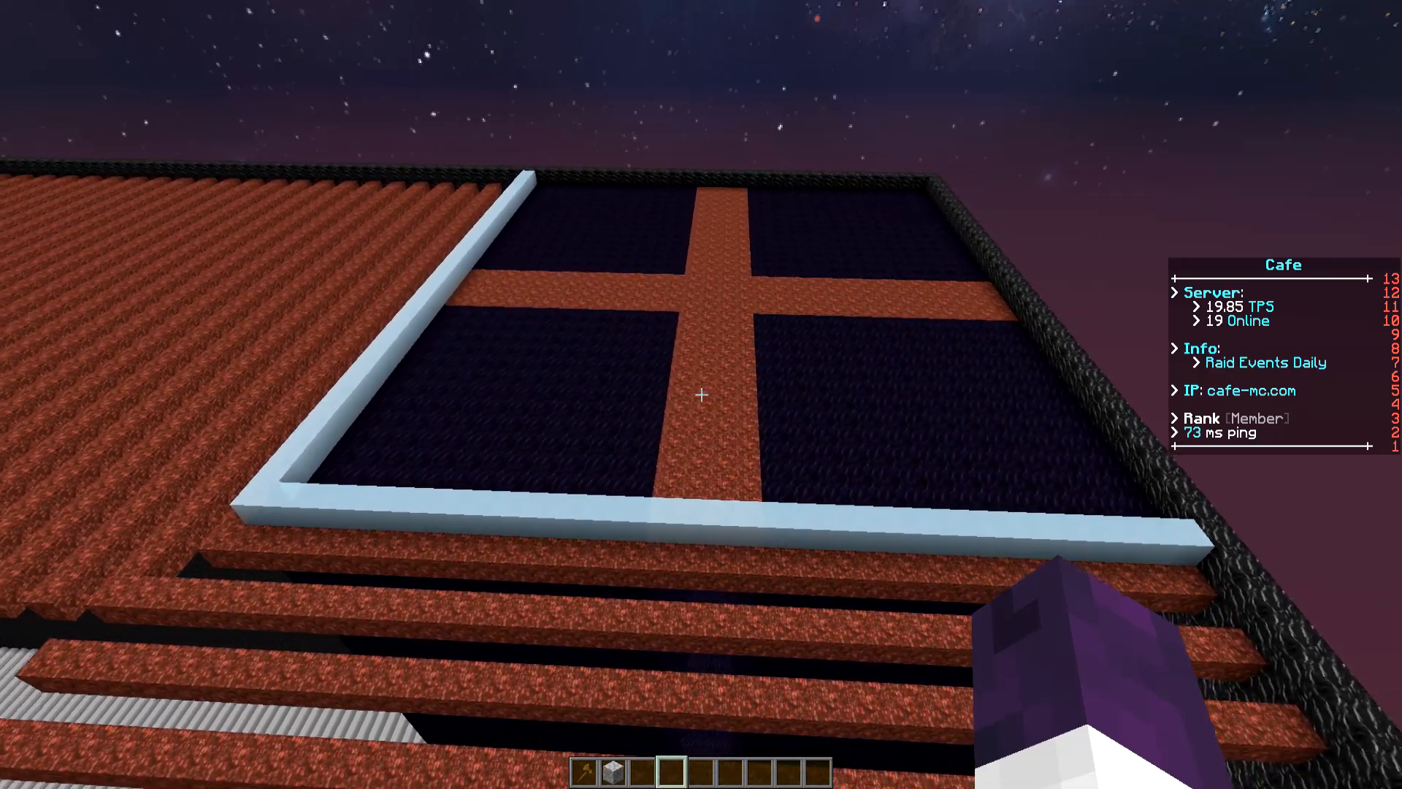
{"action": "mouse_move", "coordinate": [701, 394]}
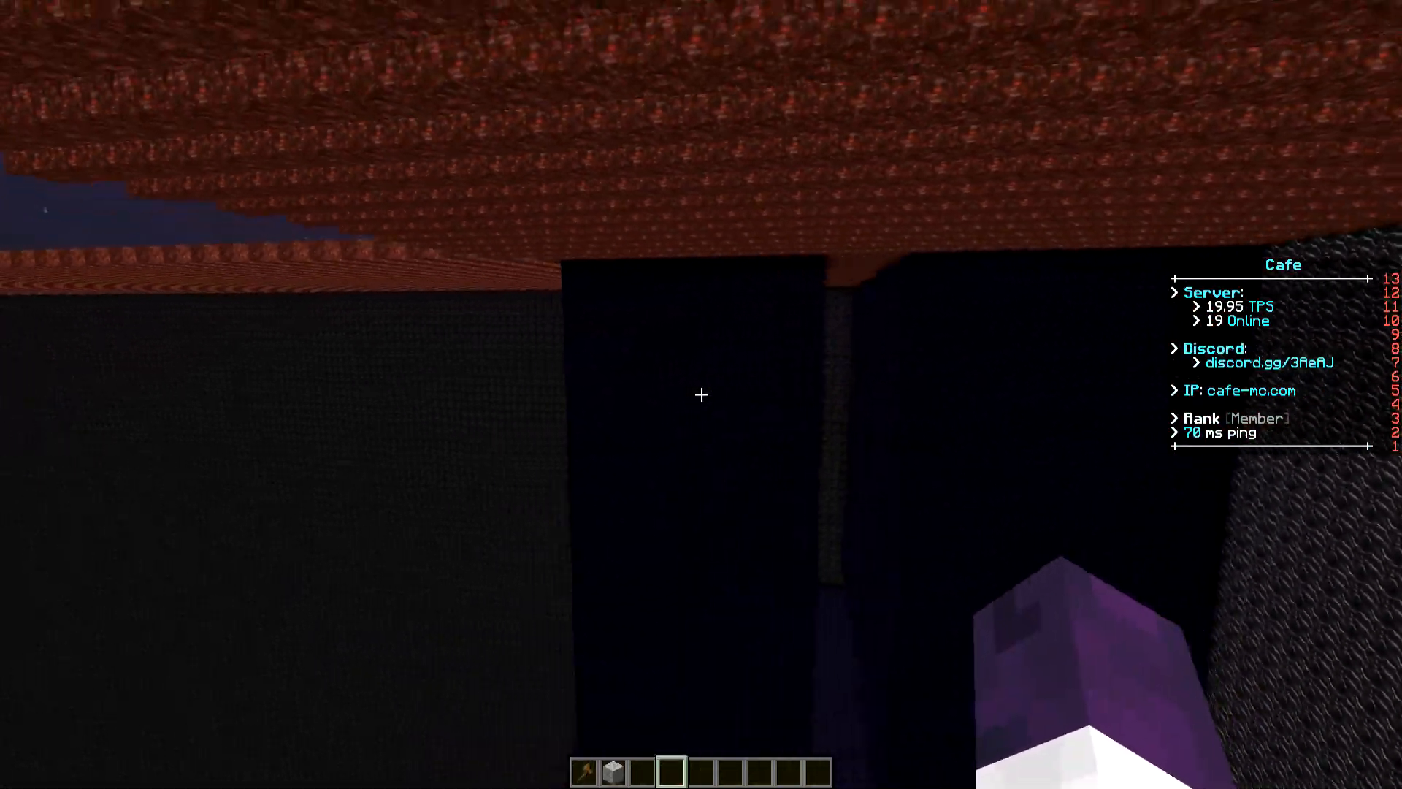
{"action": "mouse_move", "coordinate": [701, 395]}
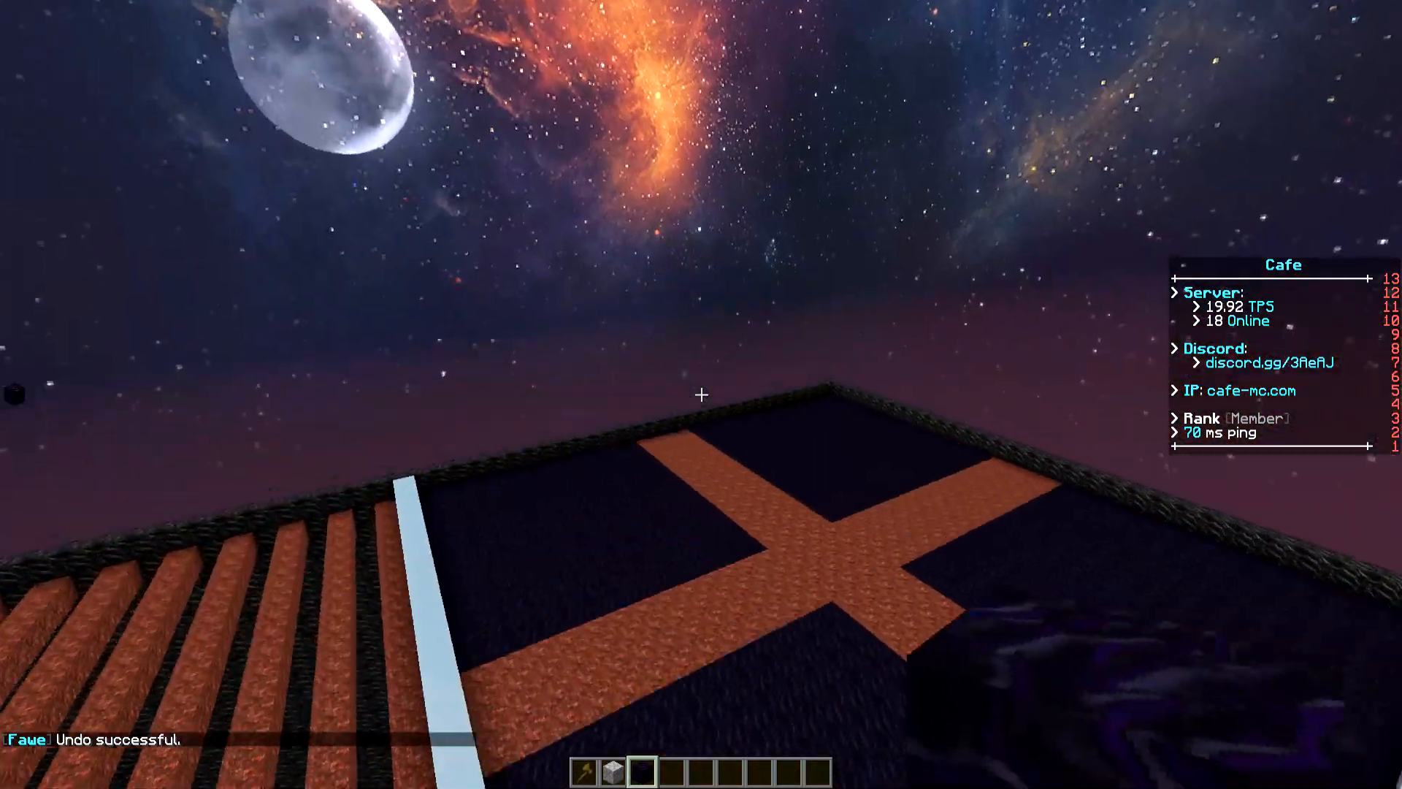
{"action": "mouse_move", "coordinate": [701, 395]}
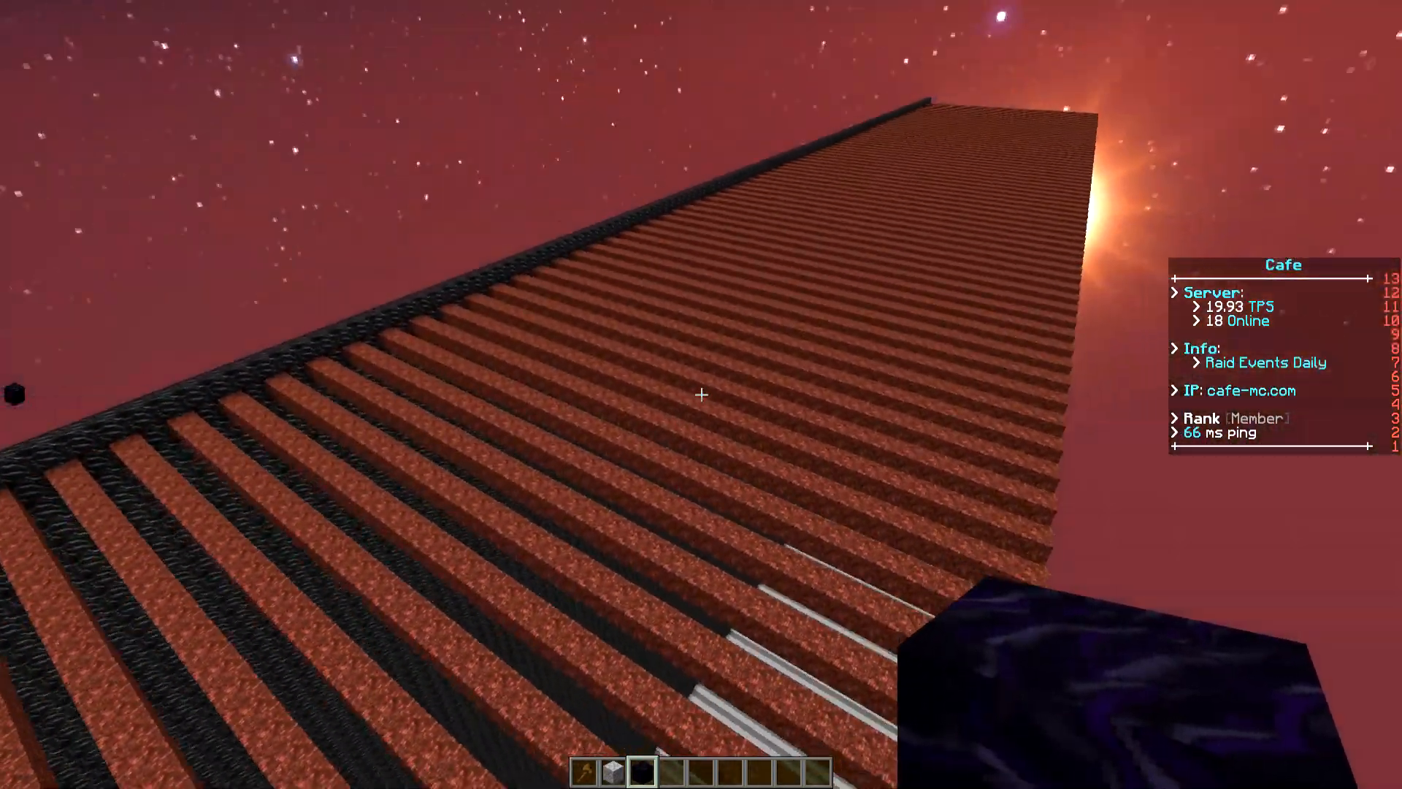
{"action": "mouse_move", "coordinate": [701, 394]}
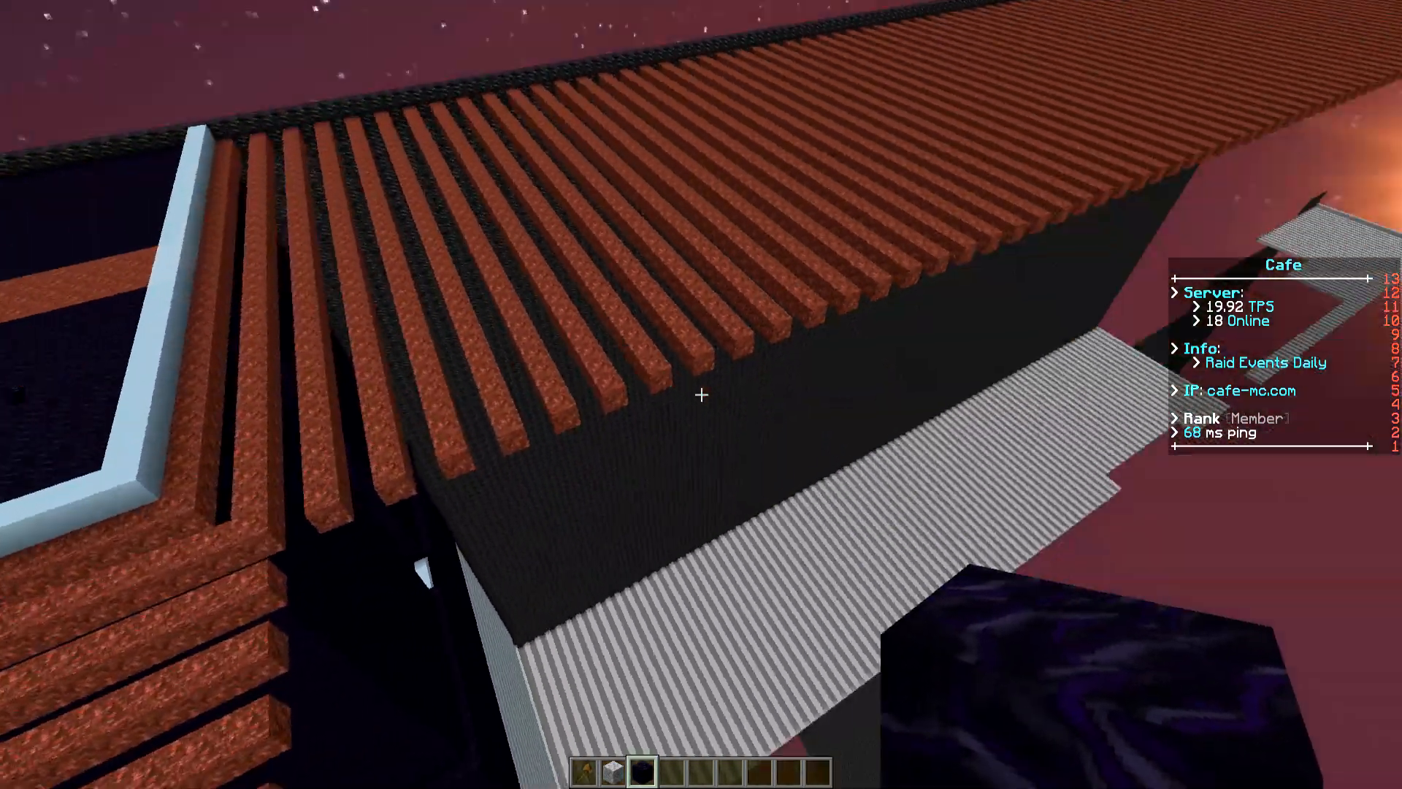
{"action": "mouse_move", "coordinate": [702, 395]}
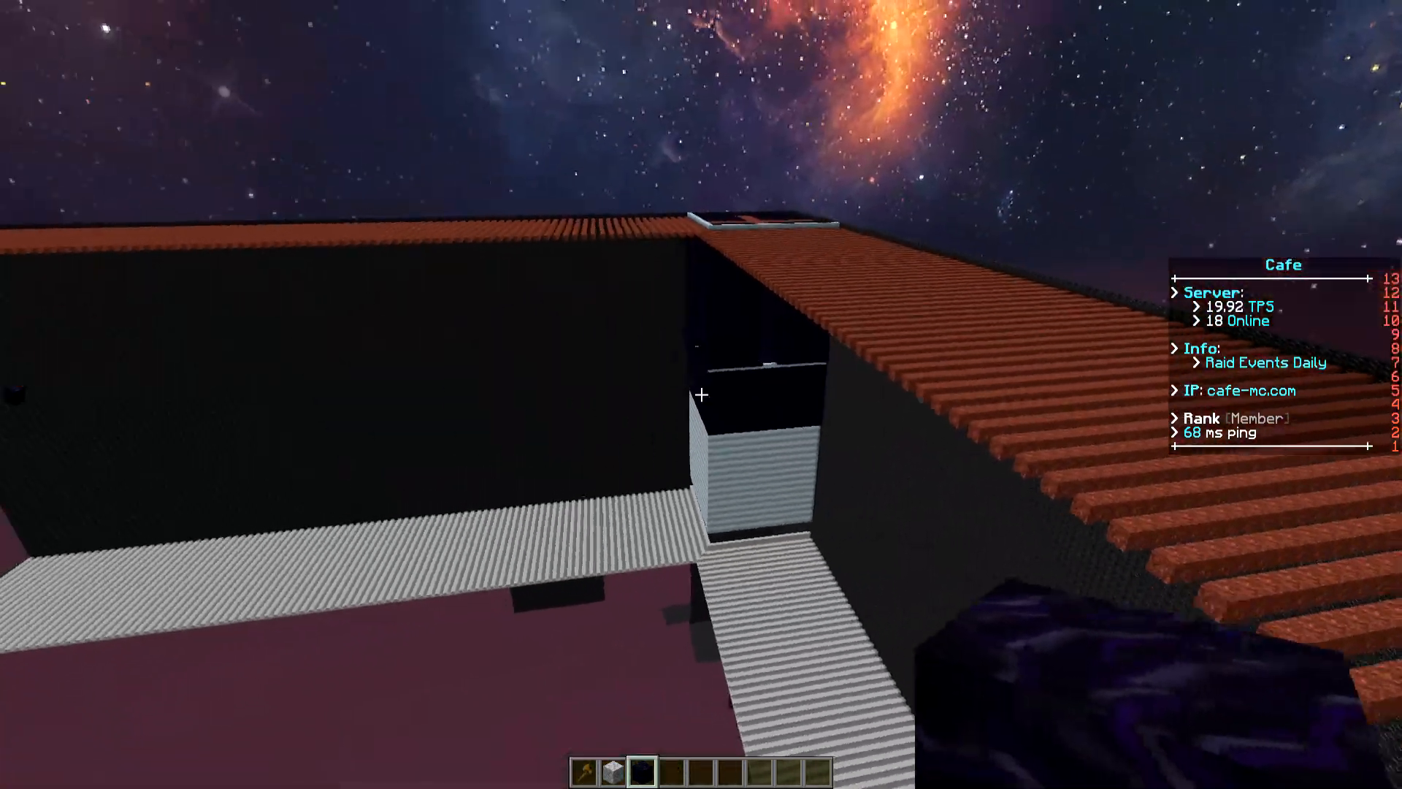
{"action": "mouse_move", "coordinate": [701, 394]}
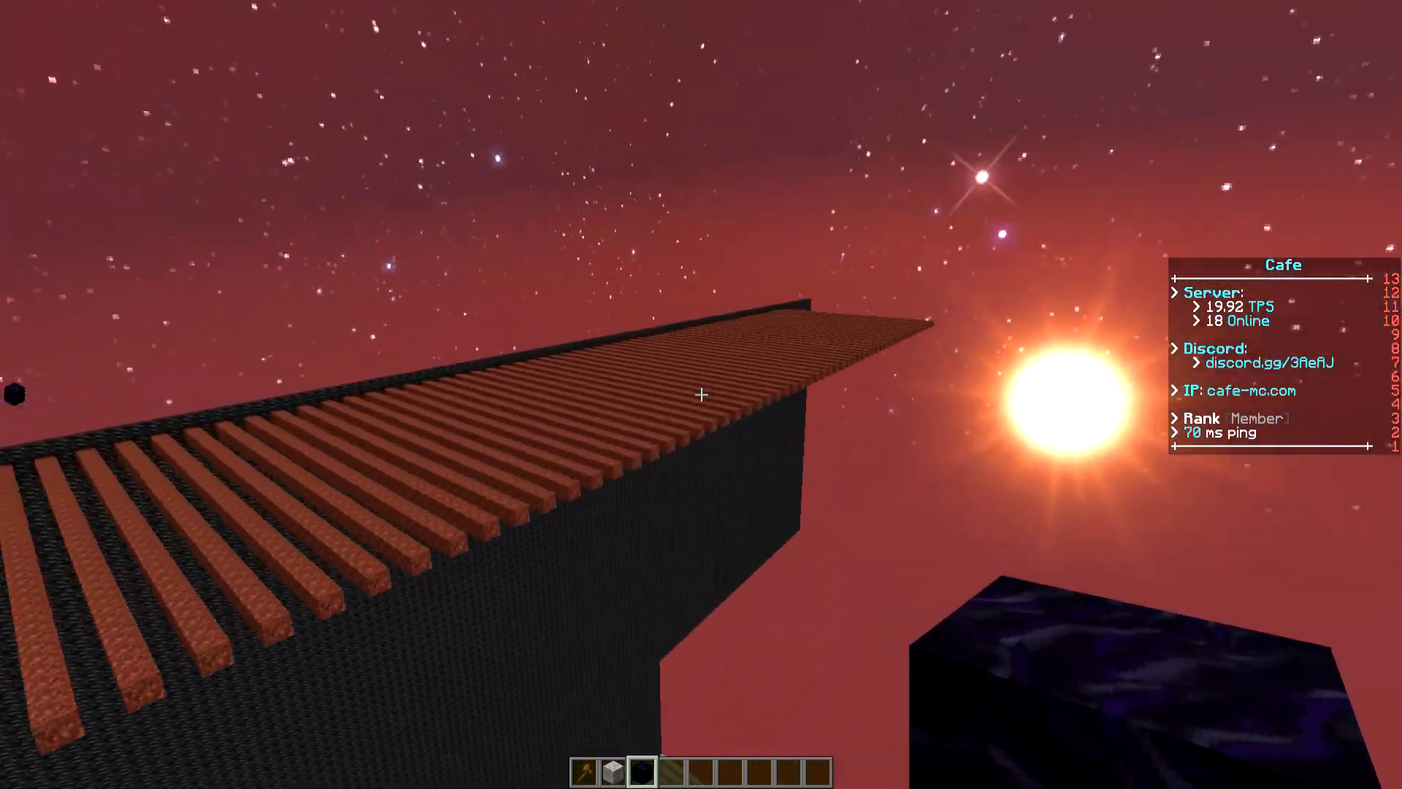
{"action": "mouse_move", "coordinate": [701, 394]}
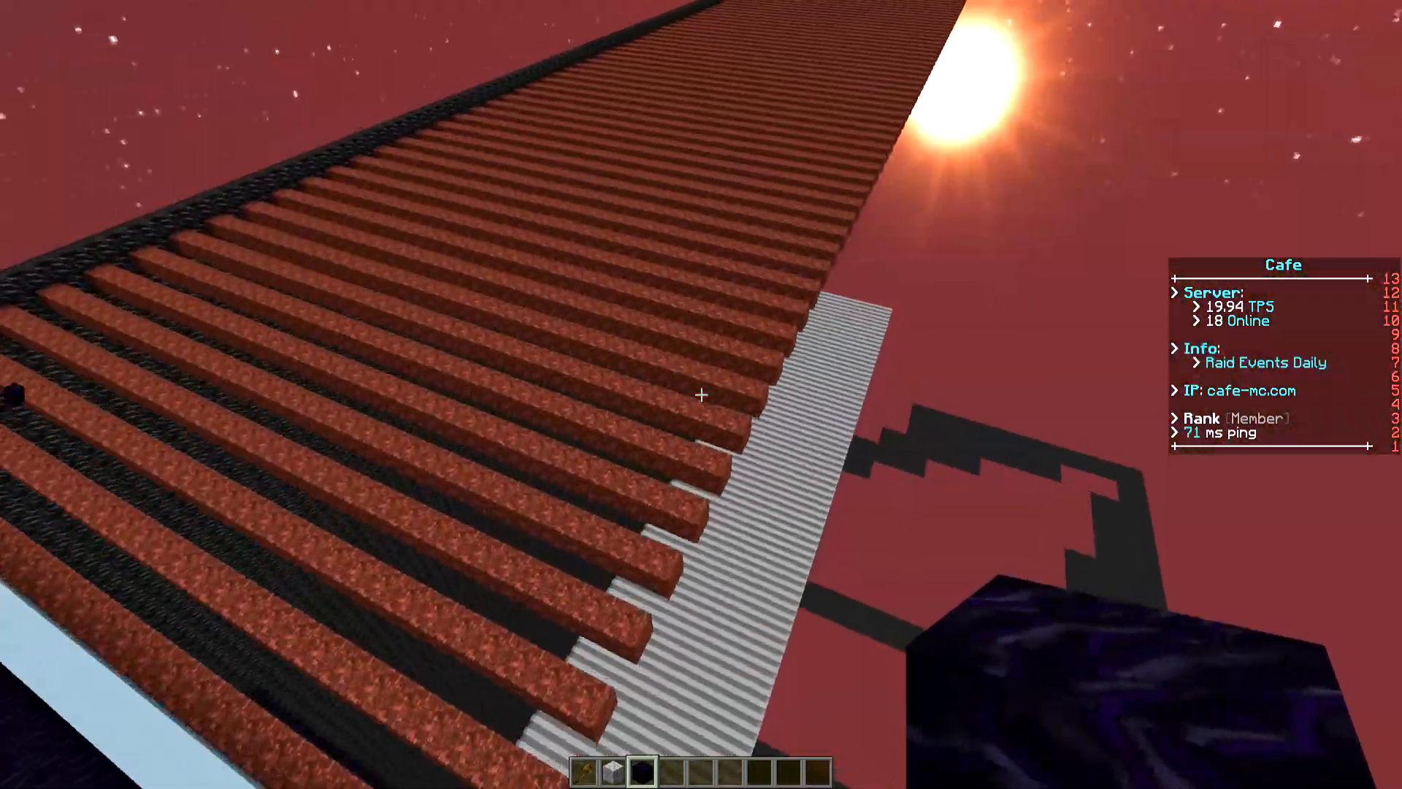
{"action": "mouse_move", "coordinate": [701, 394]}
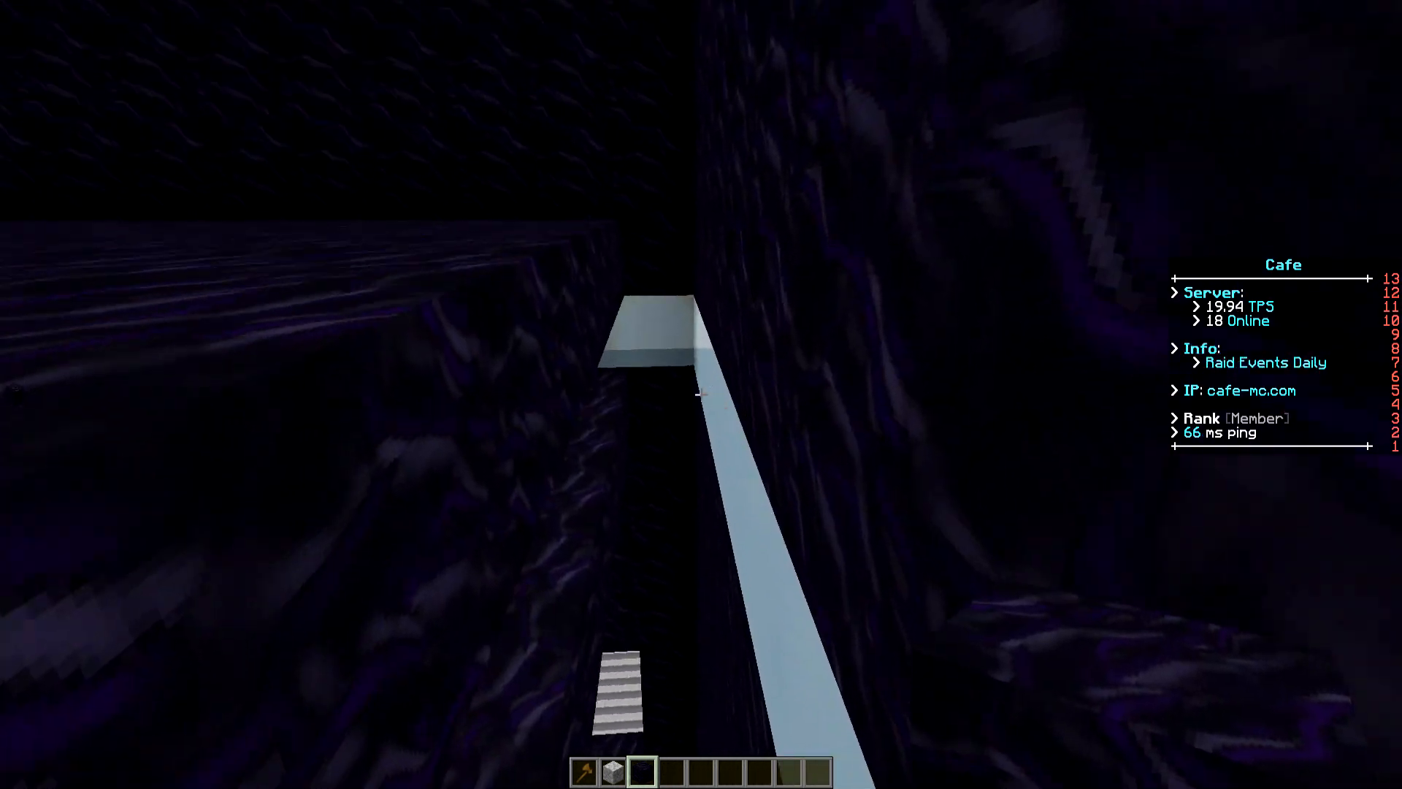
{"action": "mouse_move", "coordinate": [701, 395]}
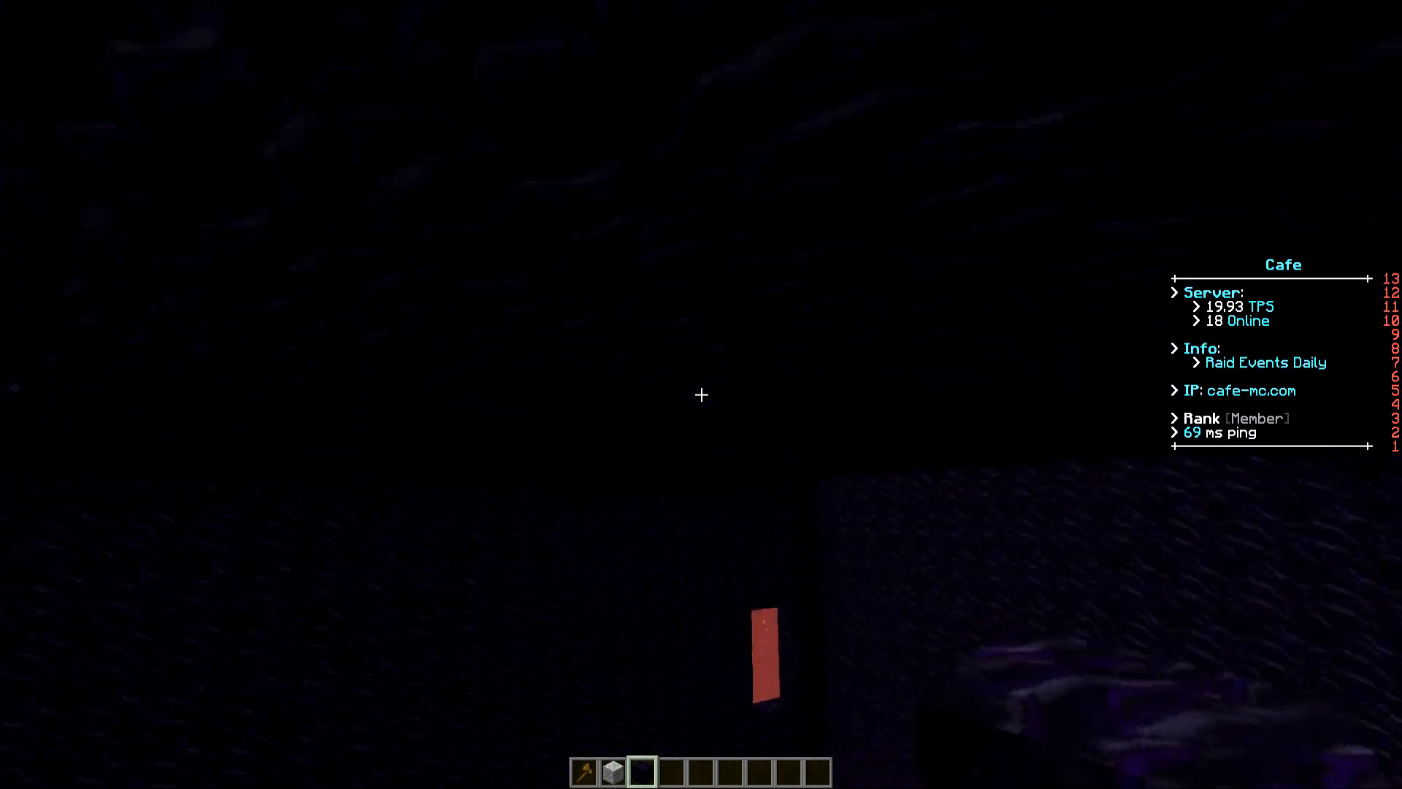
{"action": "mouse_move", "coordinate": [702, 394]}
{"action": "type", "text": "encha"}
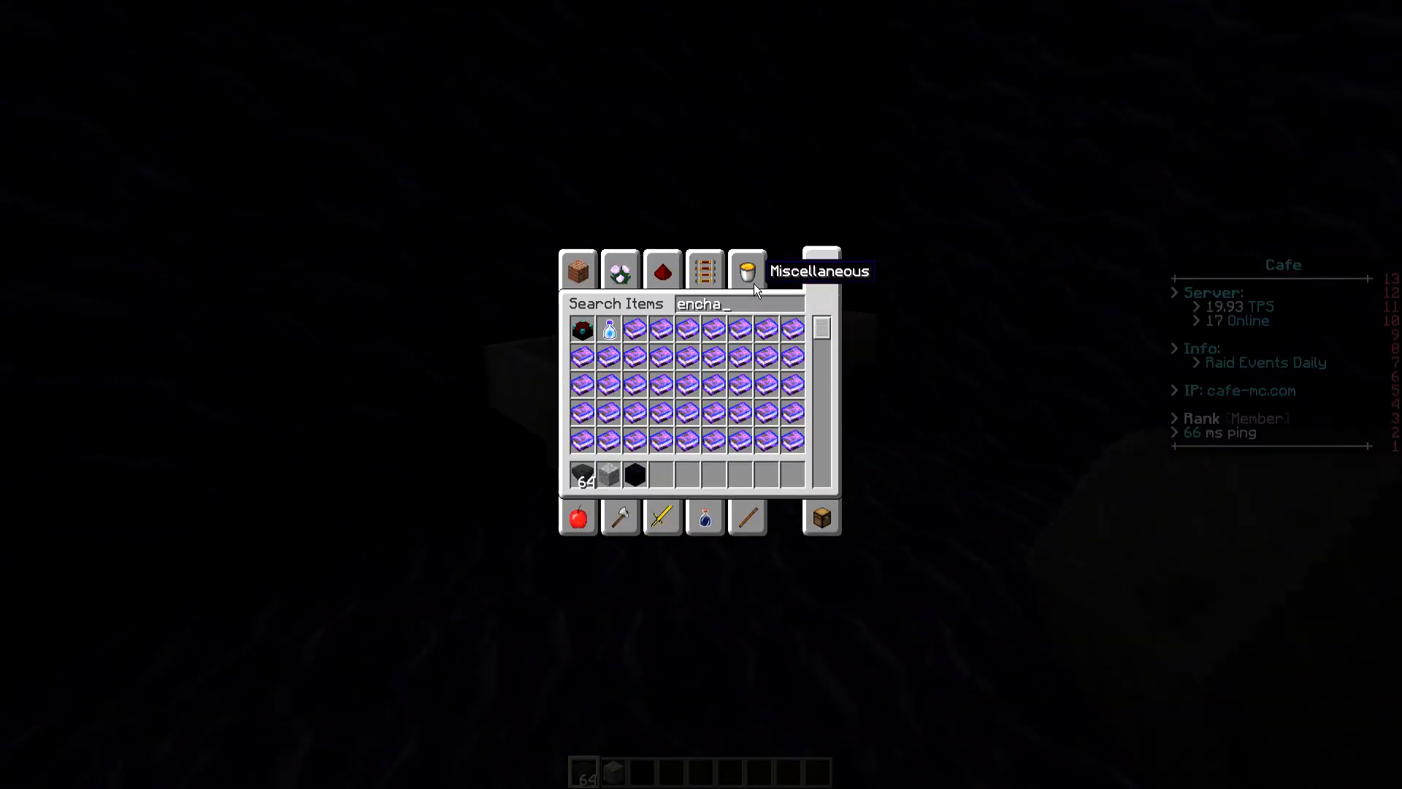
- Close the creative inventory with 64 enchanting tables now held in the hotbar
{"action": "key", "text": "Escape"}
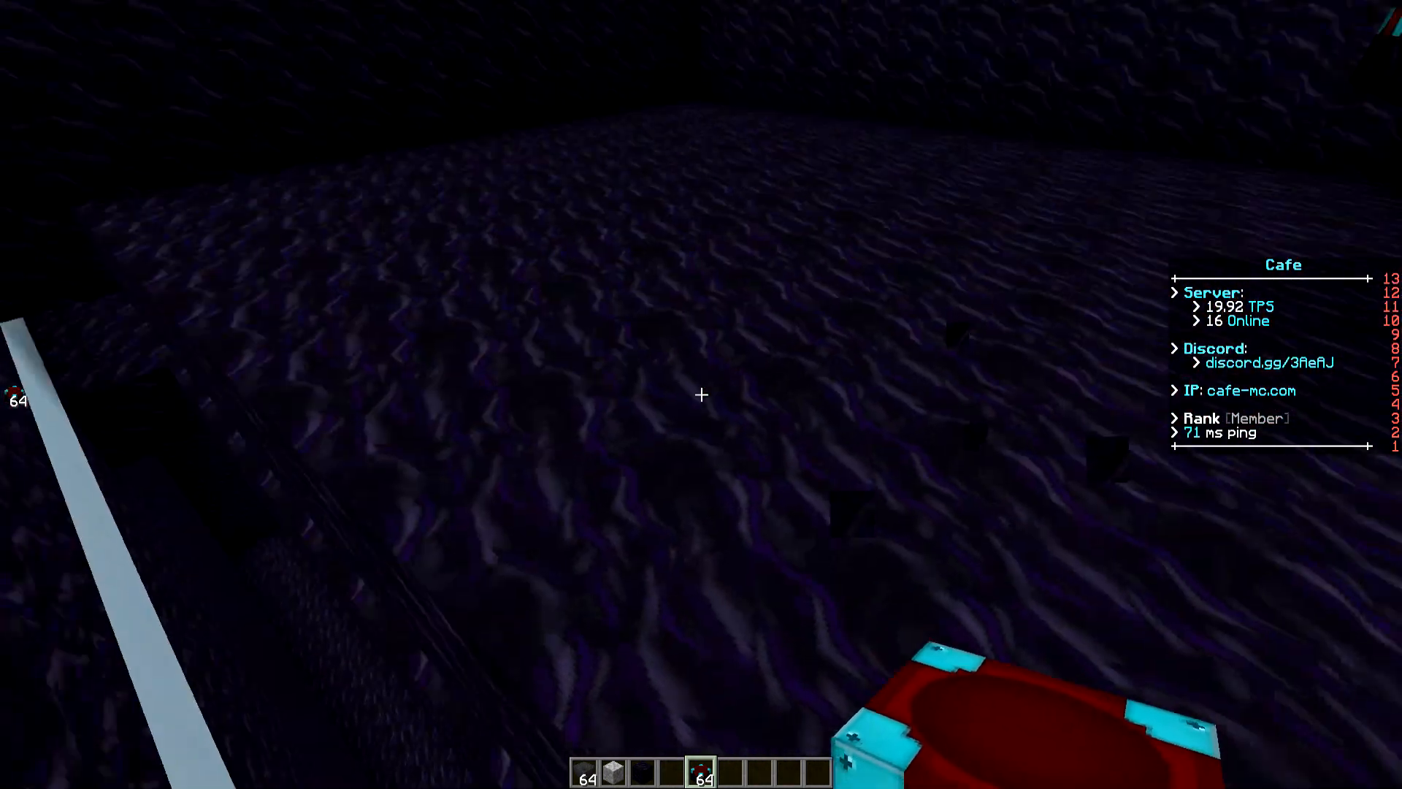
{"action": "mouse_move", "coordinate": [701, 394]}
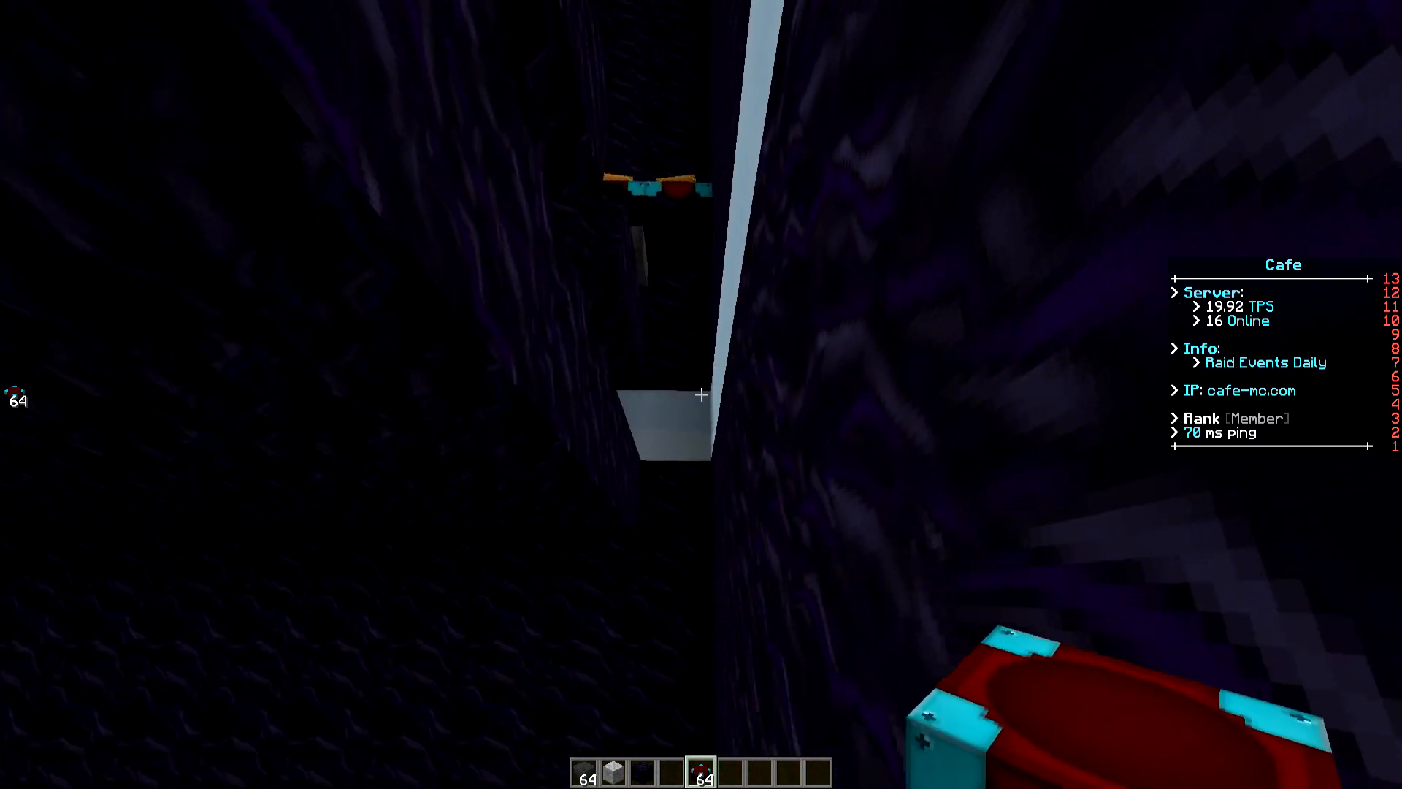
{"action": "mouse_move", "coordinate": [702, 394]}
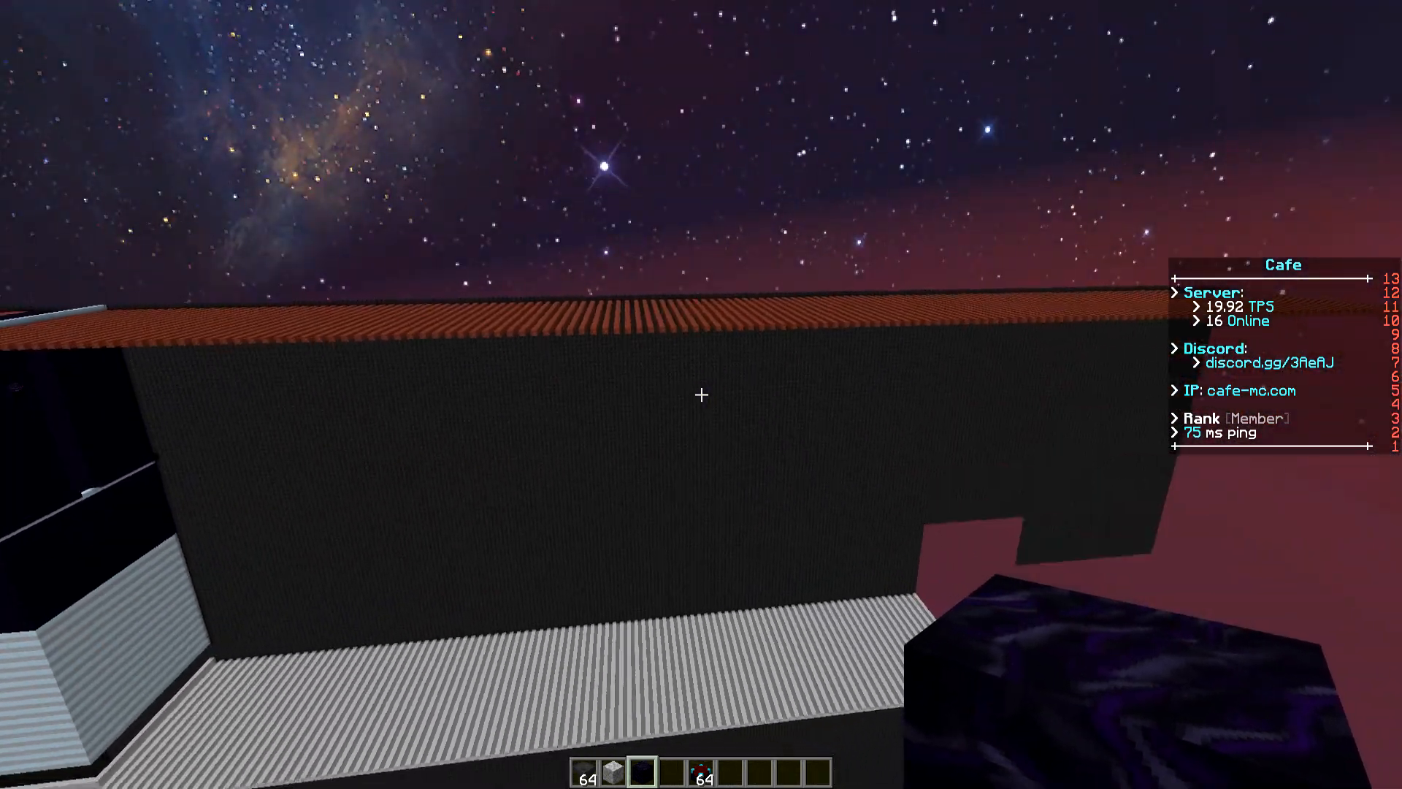
{"action": "mouse_move", "coordinate": [701, 395]}
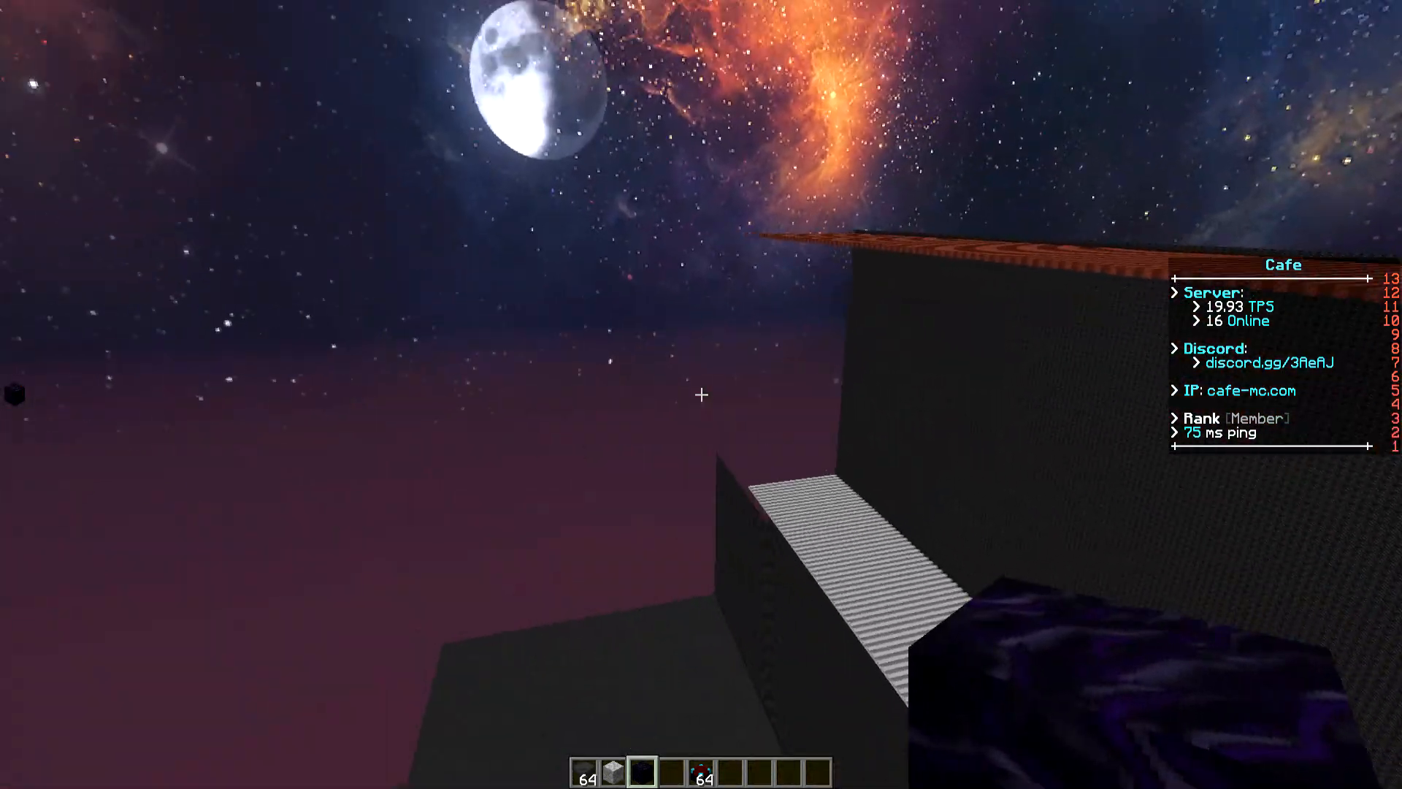